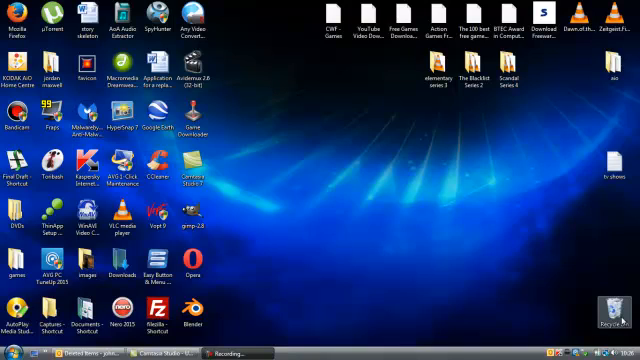
pyautogui.moveTo(620, 324)
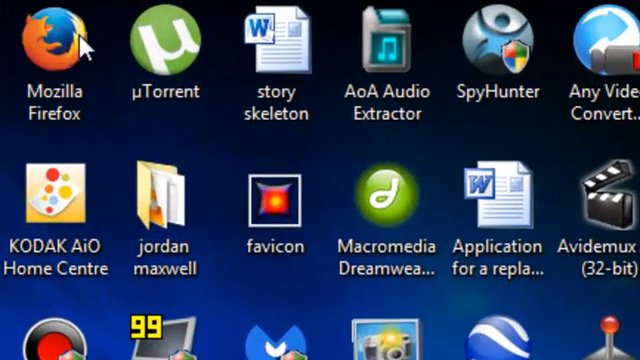
# Step: Launch Firefox from the desktop shortcut, landing on the portablefreewaregames.com home page
pyautogui.doubleClick(54, 40)
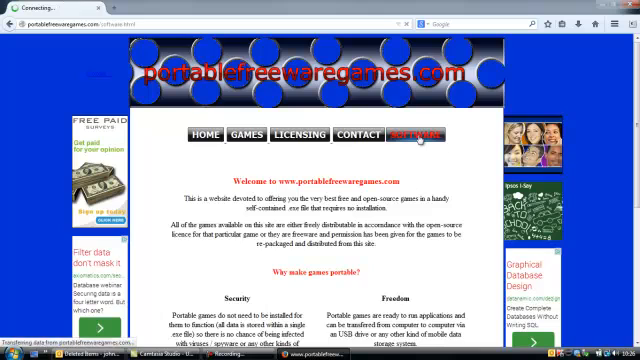
# Step: Navigate to the Screensaver Toolkit AIO Portable download page
pyautogui.click(408, 134)
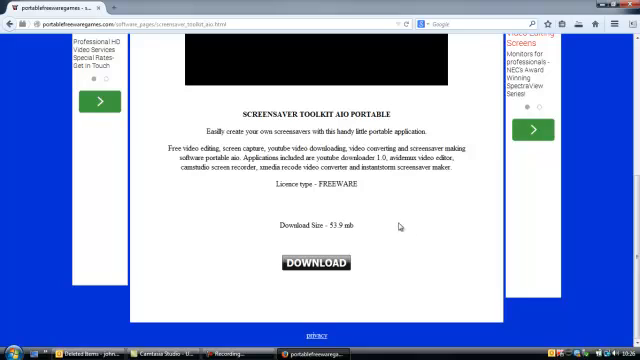
pyautogui.moveTo(400, 228)
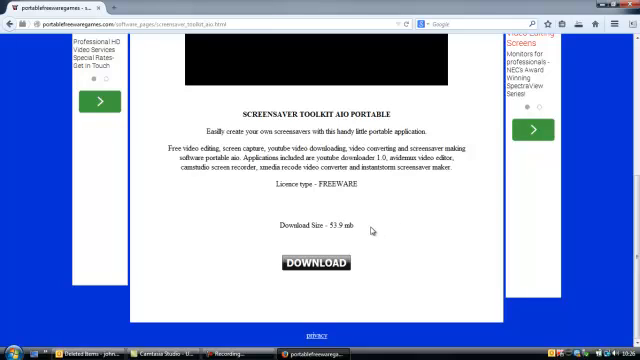
pyautogui.moveTo(368, 228)
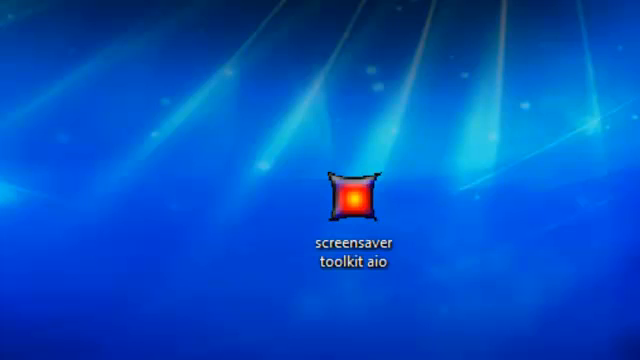
# Step: Run the downloaded screensaver toolkit aio file, allowing the unsigned program, to reach its splash screen
pyautogui.doubleClick(350, 200)
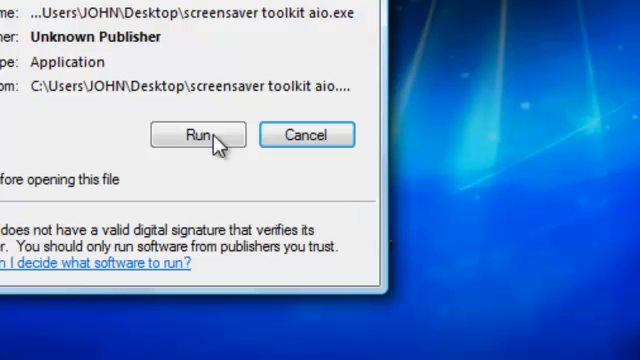
pyautogui.click(196, 136)
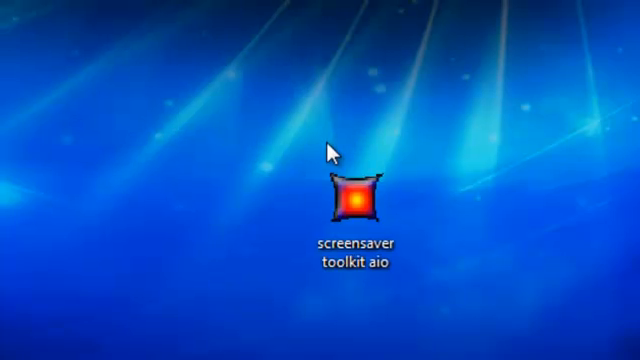
pyautogui.doubleClick(354, 200)
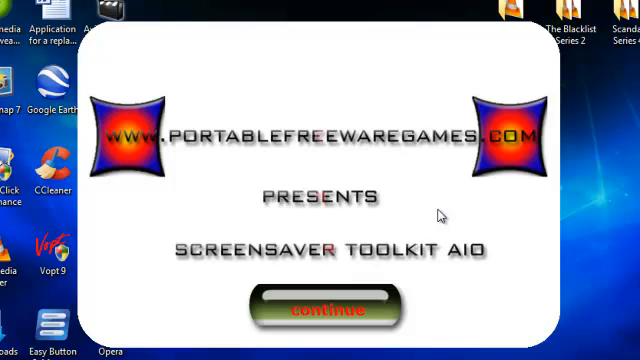
pyautogui.moveTo(272, 140)
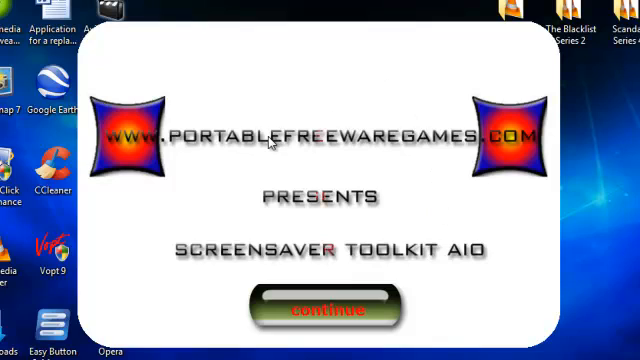
pyautogui.moveTo(320, 236)
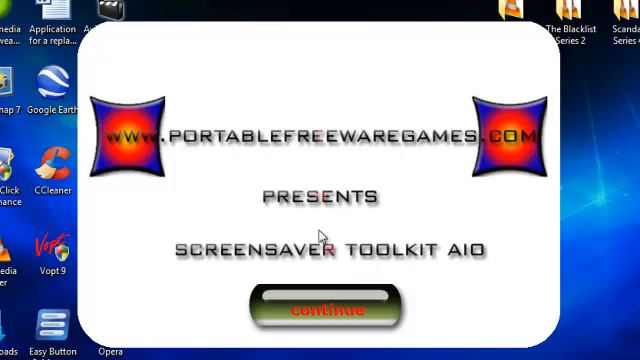
pyautogui.moveTo(536, 256)
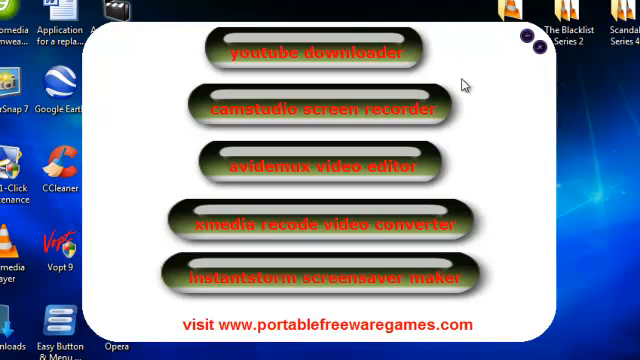
pyautogui.moveTo(504, 178)
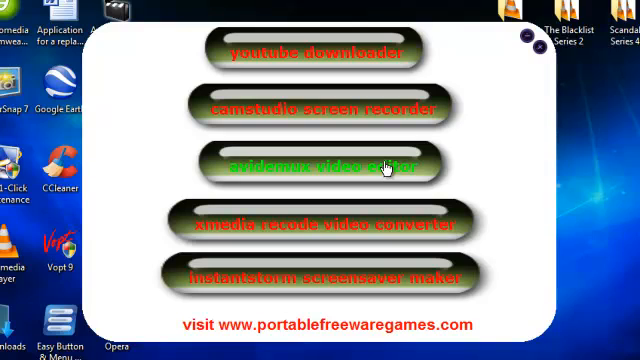
pyautogui.moveTo(410, 224)
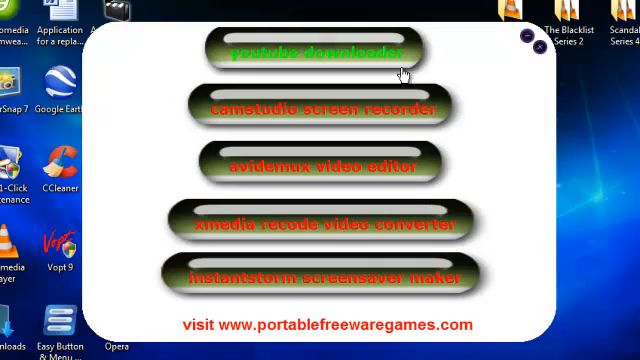
pyautogui.moveTo(418, 108)
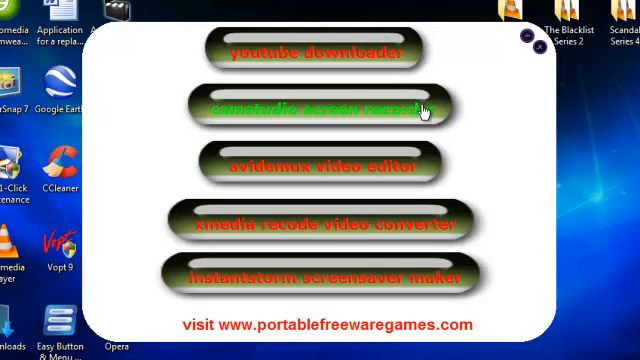
pyautogui.moveTo(476, 108)
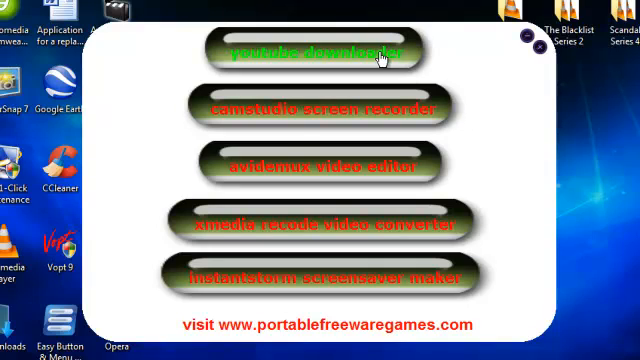
# Step: Launch YouTube Video Downloader from the toolkit, then focus Firefox's address bar
pyautogui.click(328, 48)
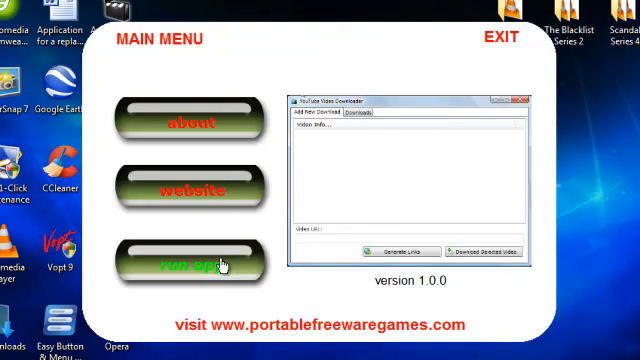
pyautogui.click(190, 258)
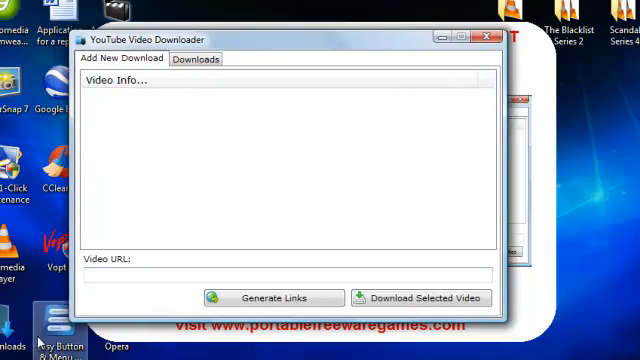
pyautogui.click(18, 348)
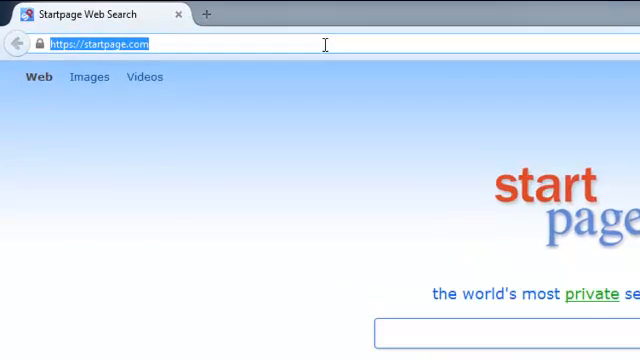
# Step: Go to youtube.com in Firefox and open one of the recommended videos
pyautogui.write('youtube.com/')
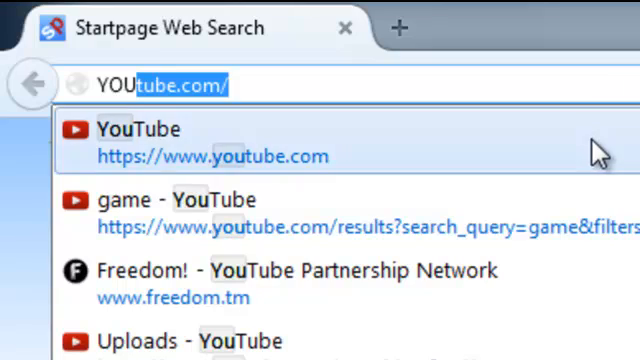
pyautogui.click(140, 128)
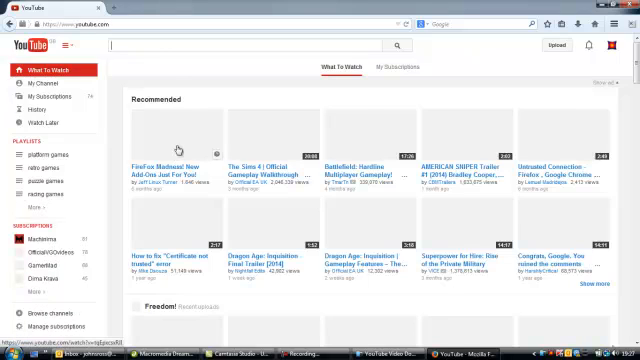
pyautogui.click(176, 148)
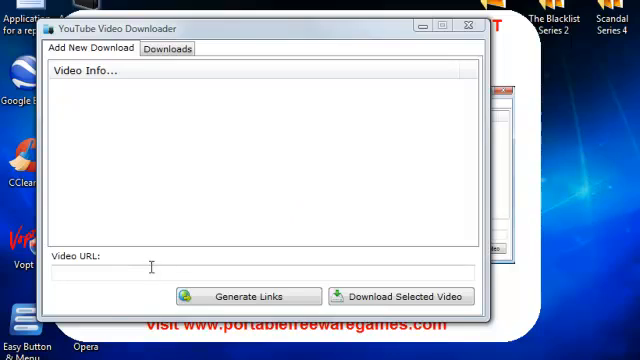
pyautogui.write('https://www.youtube.com/watch?v=tqEpxcsxRJI')
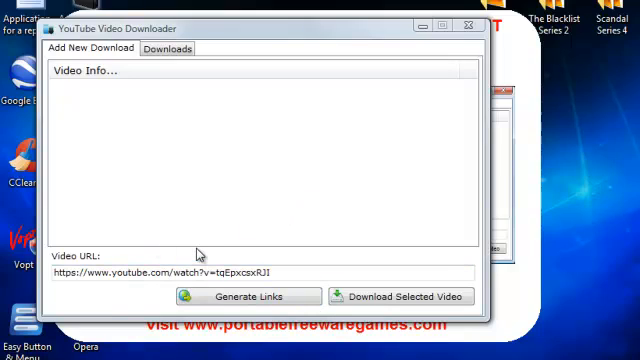
pyautogui.moveTo(208, 210)
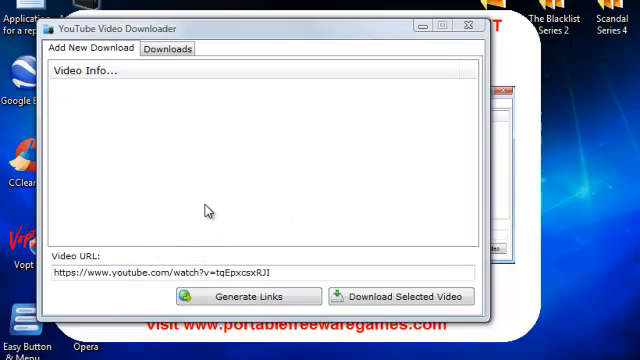
pyautogui.moveTo(250, 250)
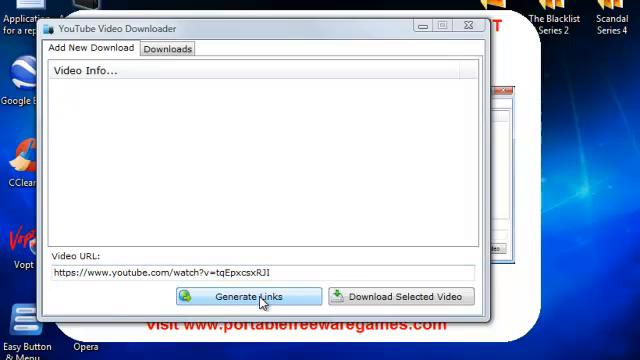
pyautogui.click(258, 296)
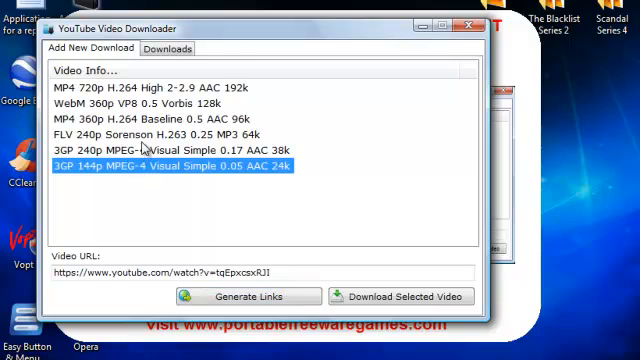
pyautogui.click(164, 132)
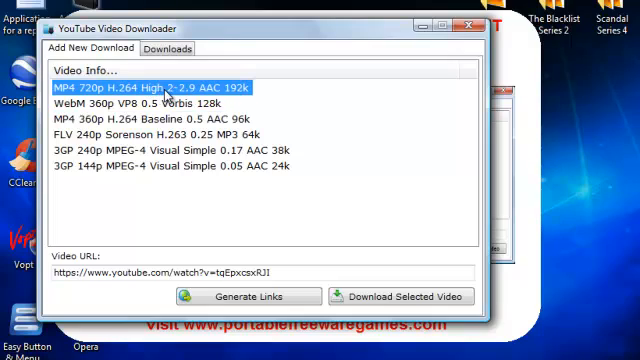
pyautogui.moveTo(420, 146)
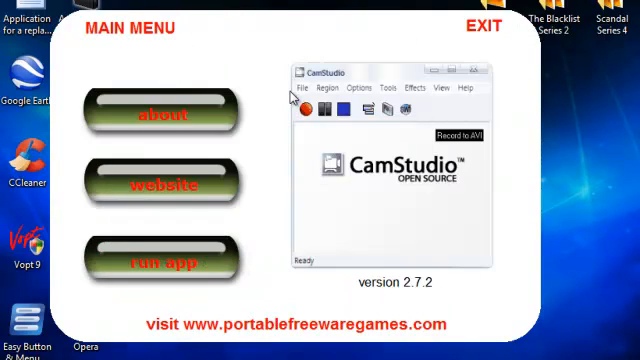
pyautogui.moveTo(250, 222)
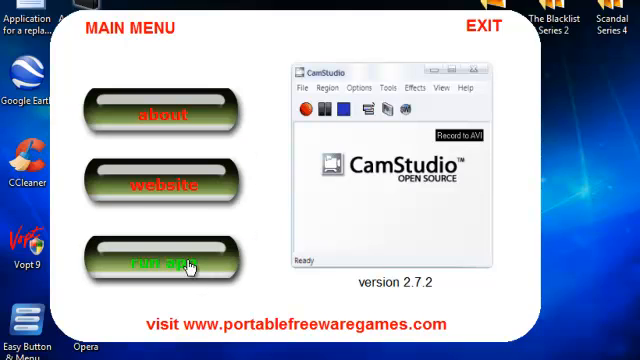
# Step: Run the featured CamStudio 2.7.2 app from the toolkit's Main Menu
pyautogui.click(156, 260)
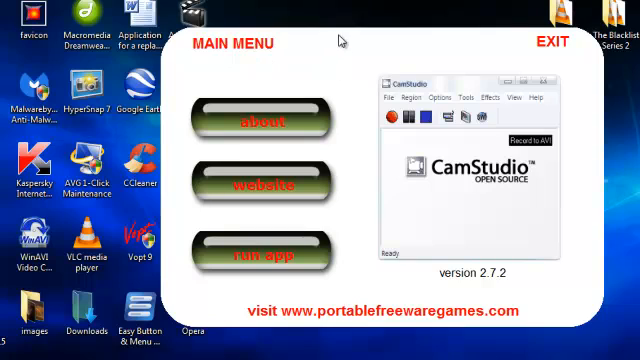
pyautogui.moveTo(398, 68)
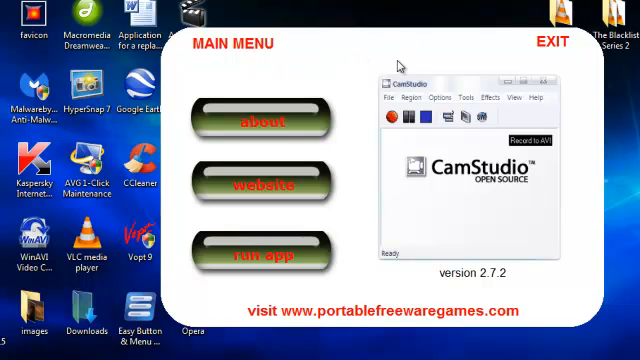
pyautogui.moveTo(396, 210)
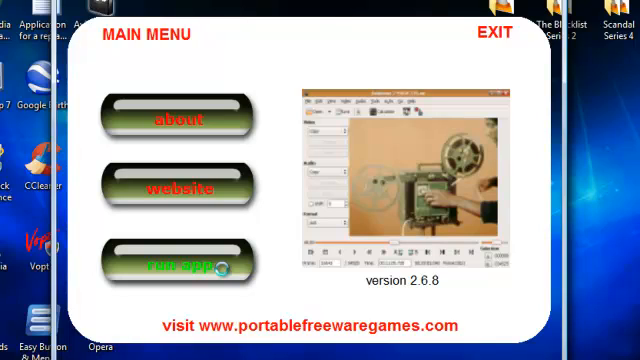
# Step: Launch Avidemux 2.6.8 from the toolkit's video editor entry
pyautogui.click(170, 264)
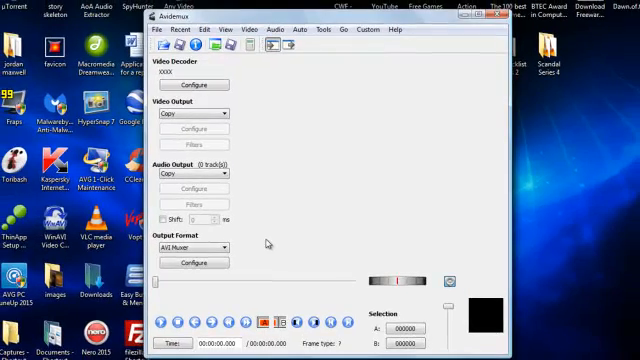
pyautogui.moveTo(344, 192)
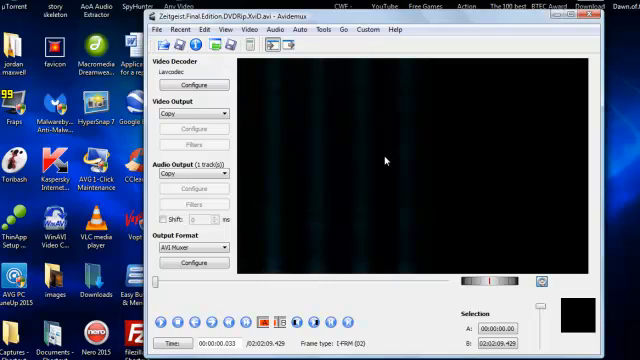
pyautogui.moveTo(244, 256)
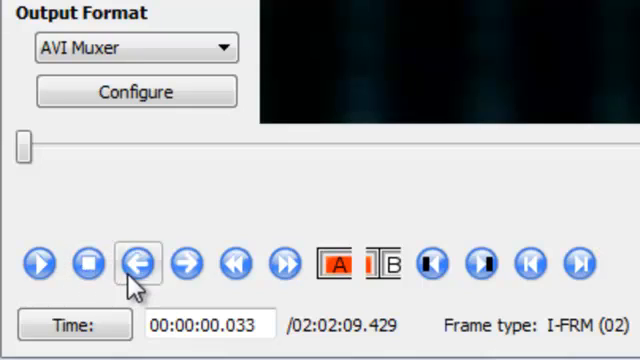
pyautogui.moveTo(236, 264)
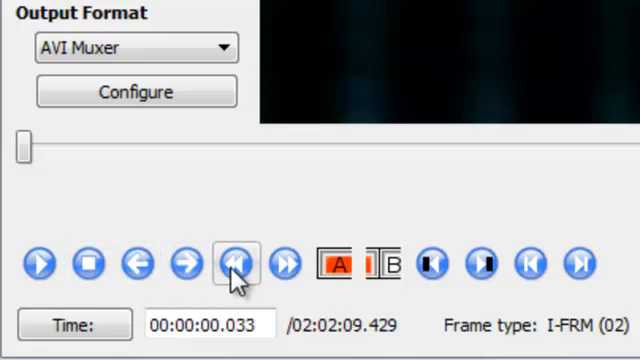
pyautogui.moveTo(284, 264)
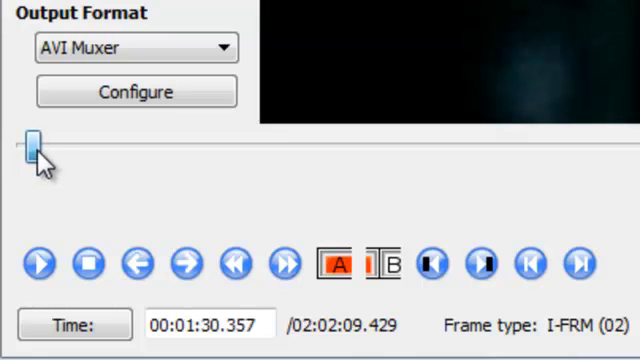
# Step: Mark the opening section up to 00:14:26 with B and delete it, shortening the video to 1:47:43
pyautogui.moveTo(36, 144); pyautogui.dragTo(110, 144)
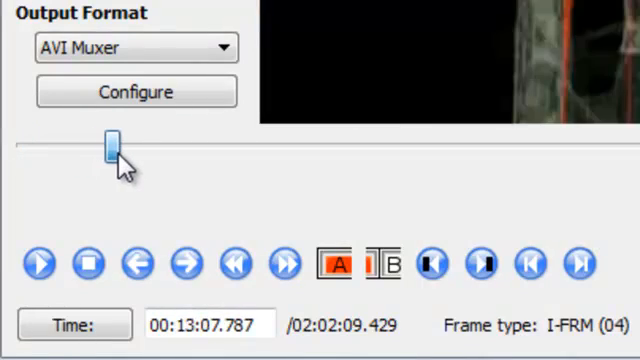
pyautogui.moveTo(110, 146); pyautogui.dragTo(128, 146)
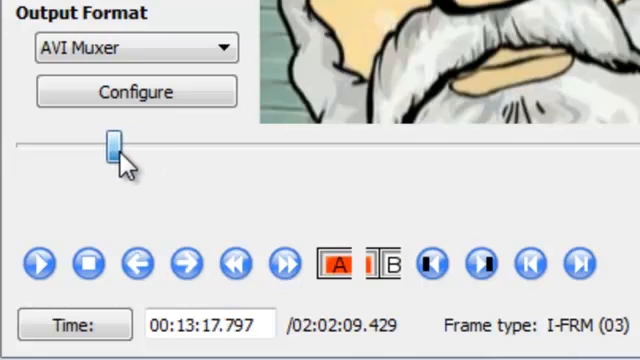
pyautogui.moveTo(112, 144); pyautogui.dragTo(122, 144)
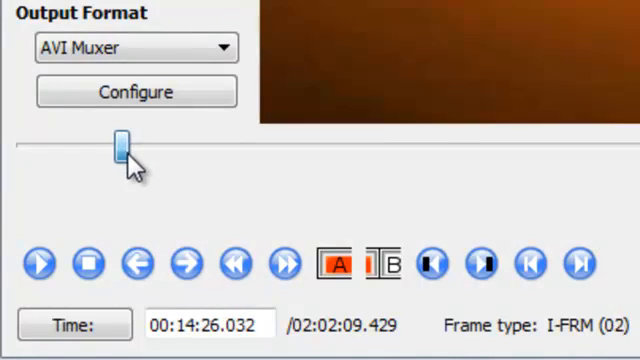
pyautogui.click(376, 264)
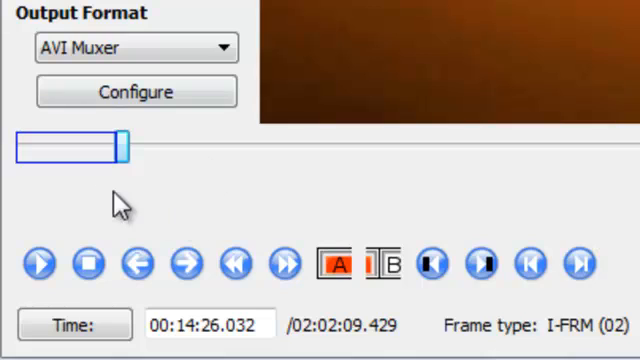
pyautogui.click(204, 80)
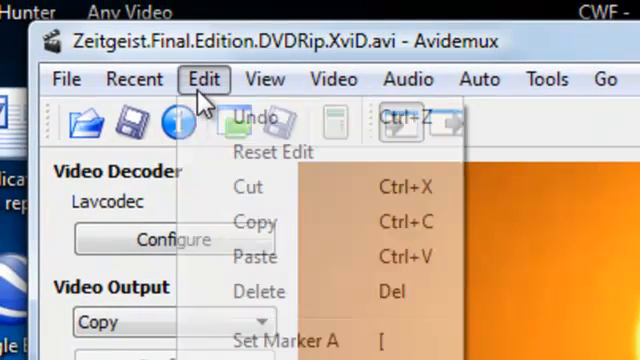
pyautogui.click(204, 80)
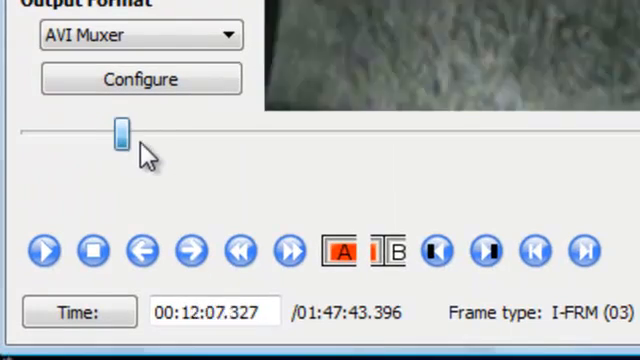
pyautogui.moveTo(116, 136); pyautogui.dragTo(168, 136)
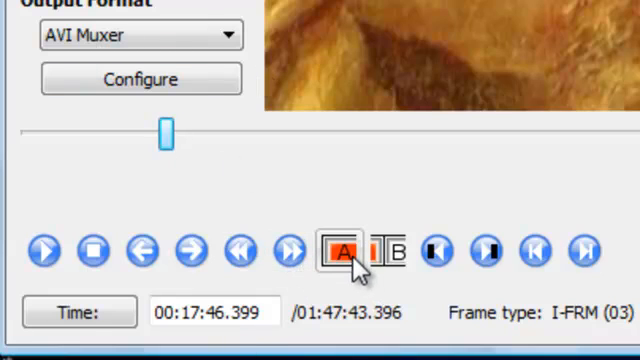
# Step: Set marker A at 00:17:46, delete the tail, then jump to about 4:33 for the next cut
pyautogui.click(344, 250)
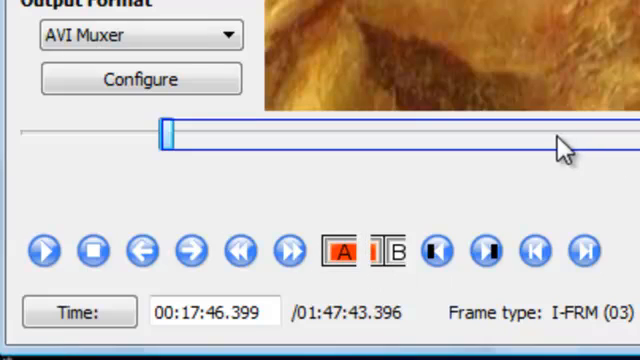
pyautogui.click(188, 74)
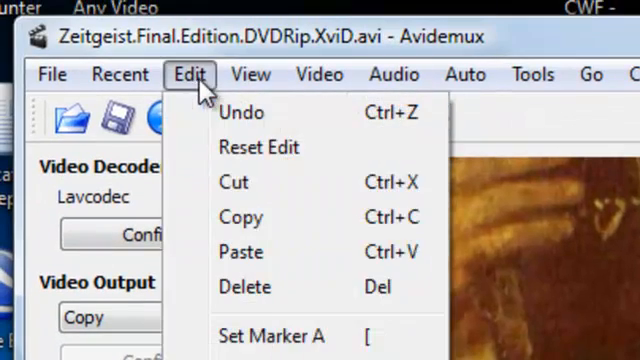
pyautogui.click(182, 74)
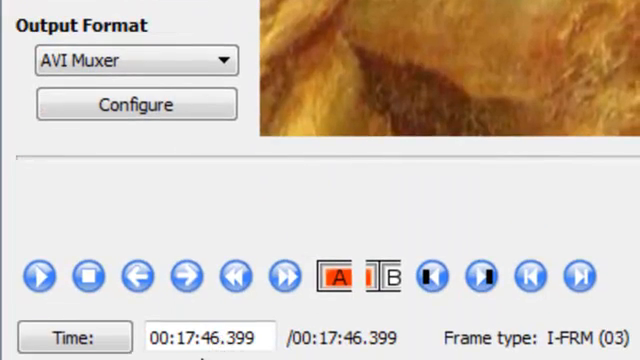
pyautogui.moveTo(318, 166)
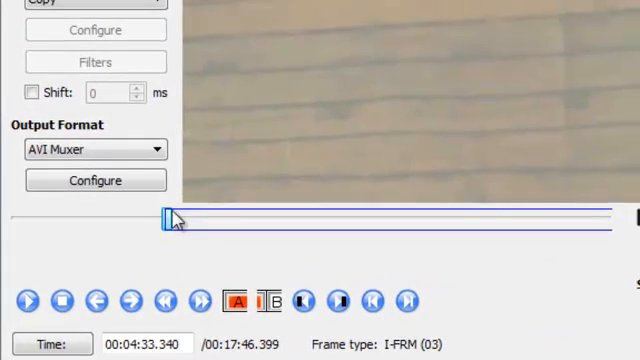
pyautogui.moveTo(168, 218); pyautogui.dragTo(528, 218)
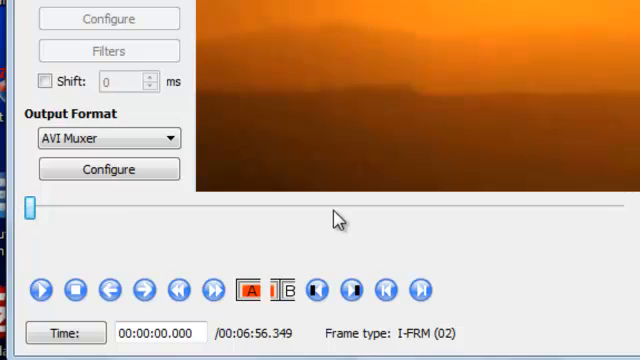
pyautogui.moveTo(528, 58)
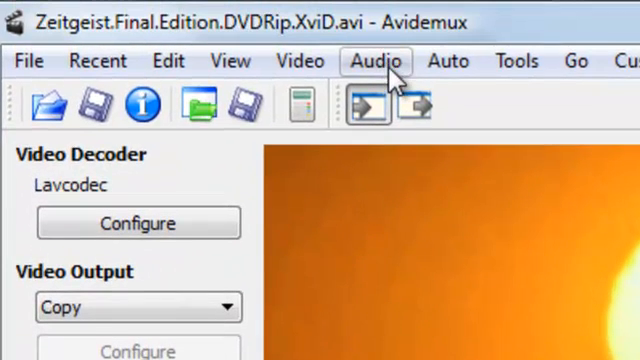
# Step: Enable Track 1 (the video's MP3 mono 64 kbps audio) in Audio Tracks Configuration
pyautogui.click(376, 60)
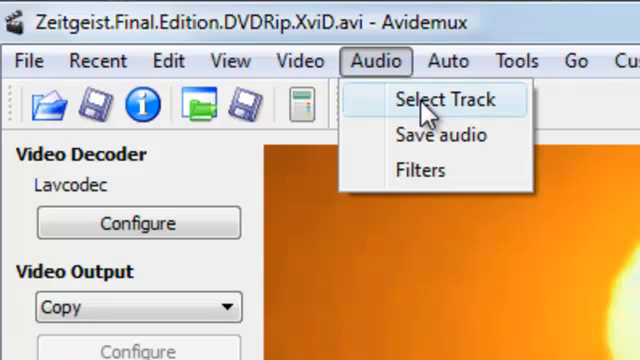
pyautogui.click(432, 100)
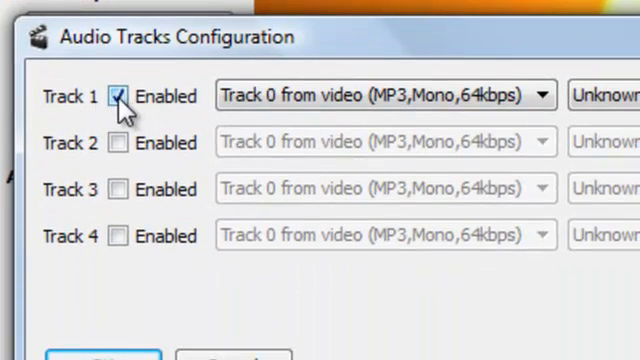
pyautogui.click(120, 96)
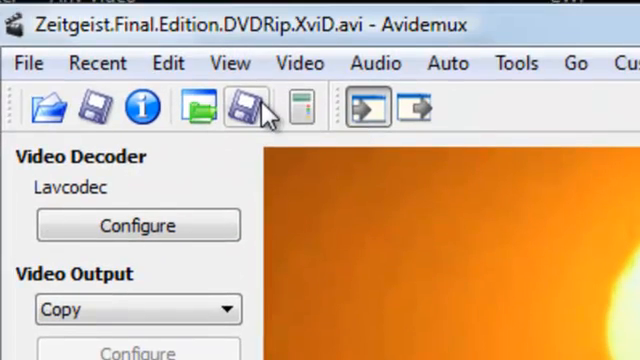
pyautogui.moveTo(244, 108)
pyautogui.write('y')
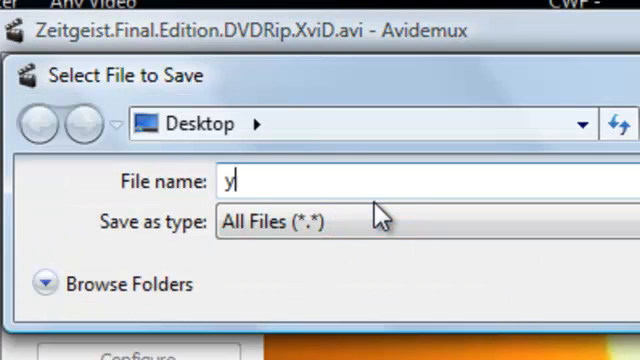
# Step: Name the saved video youtube demo.avi on the Desktop
pyautogui.write('outube demo')
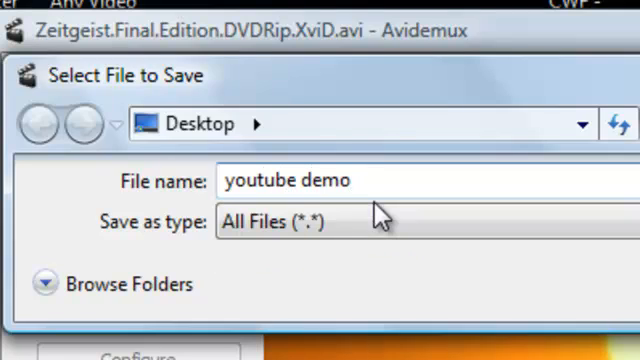
pyautogui.write('.a')
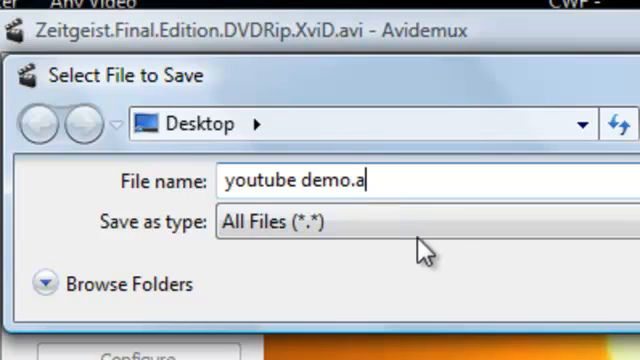
pyautogui.write('vi')
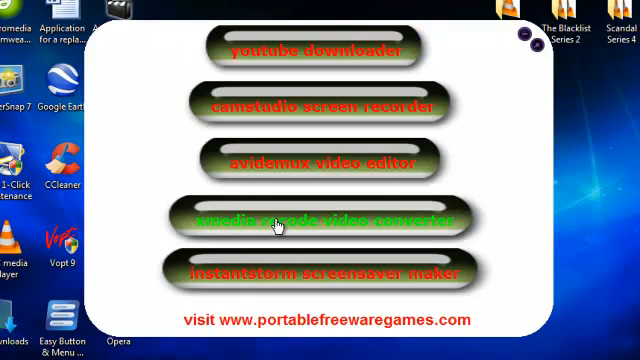
pyautogui.moveTo(344, 224)
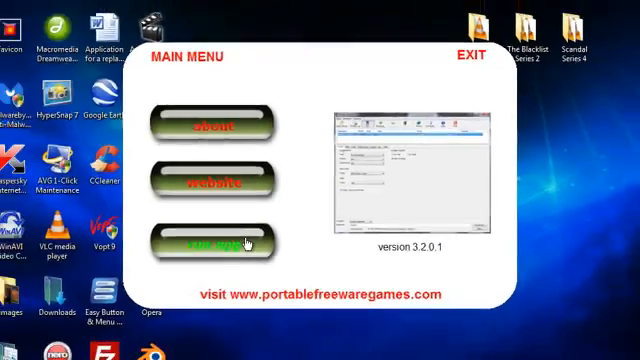
# Step: Run XMedia Recode Video Converter from the toolkit list
pyautogui.click(210, 244)
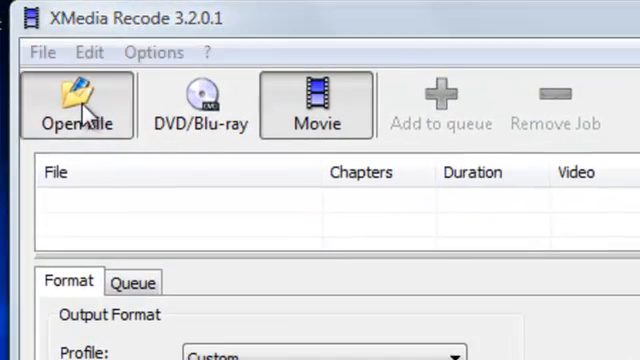
# Step: Load YOUTUBE DEMO.AVI from the Desktop and choose SWF as the output format
pyautogui.click(76, 104)
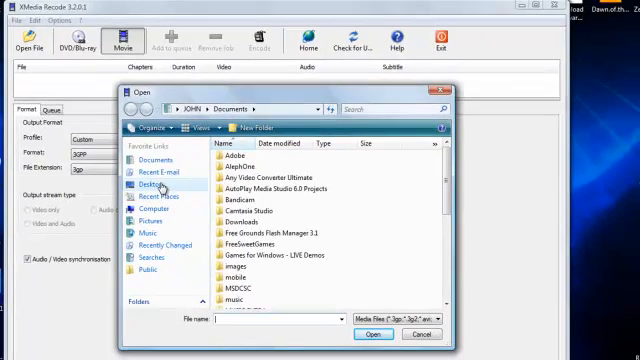
pyautogui.click(148, 186)
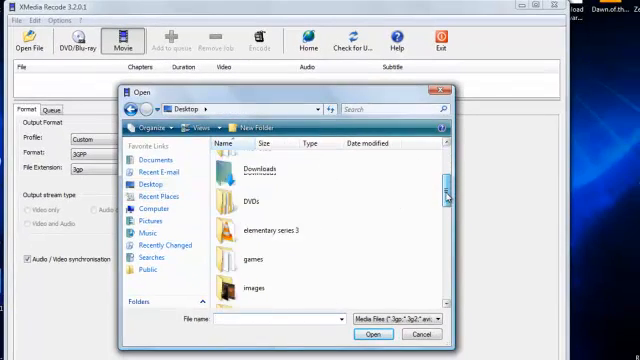
pyautogui.scroll(-3)
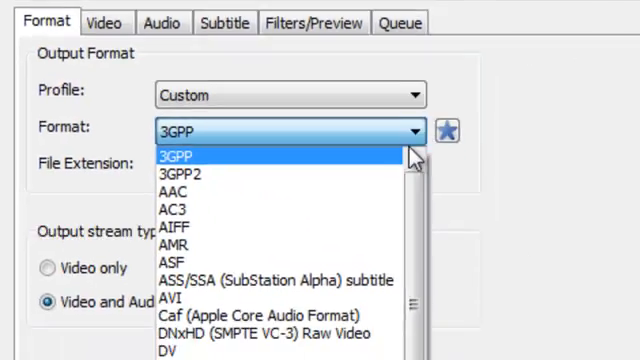
pyautogui.scroll(-3)
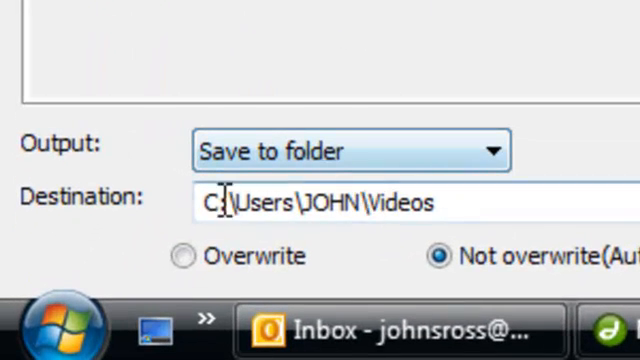
pyautogui.moveTo(536, 198)
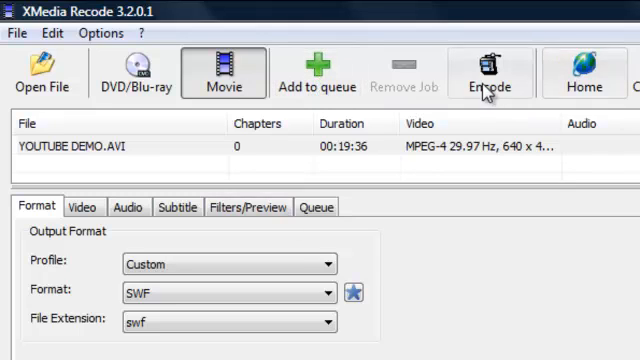
# Step: Encode YOUTUBE DEMO.AVI to SWF and acknowledge the success message
pyautogui.click(490, 72)
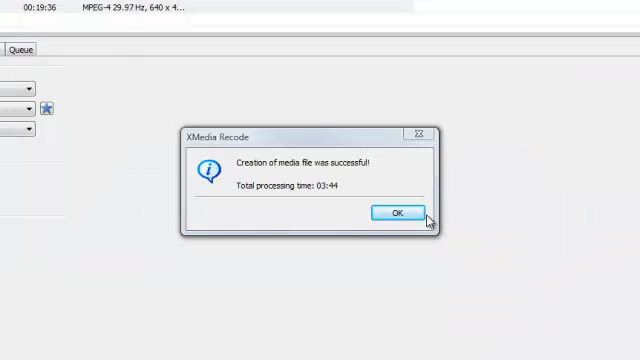
pyautogui.click(398, 212)
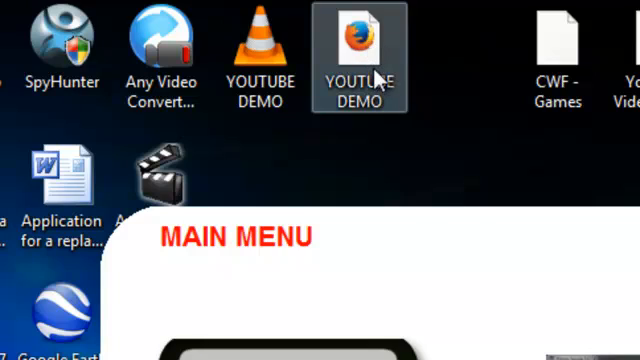
pyautogui.moveTo(390, 84)
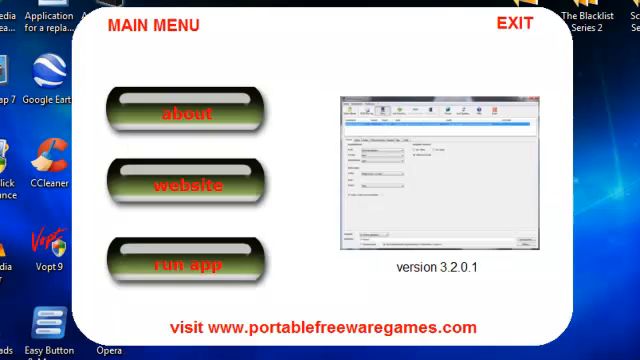
pyautogui.moveTo(164, 32)
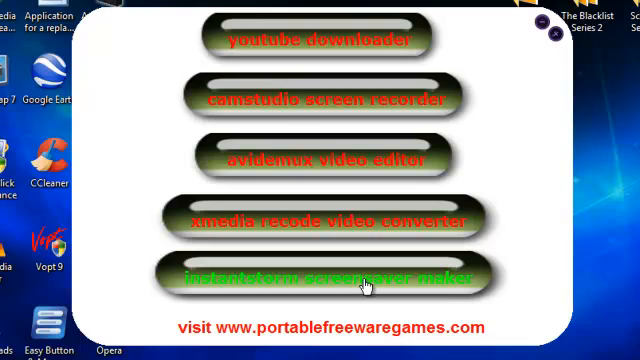
# Step: Run InstantStorm Screensaver Maker and start its New project wizard
pyautogui.click(330, 274)
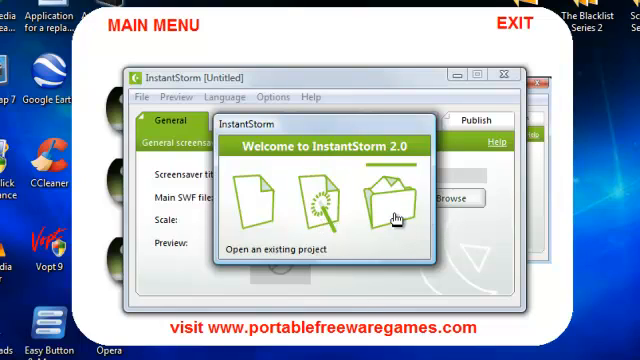
pyautogui.moveTo(324, 204)
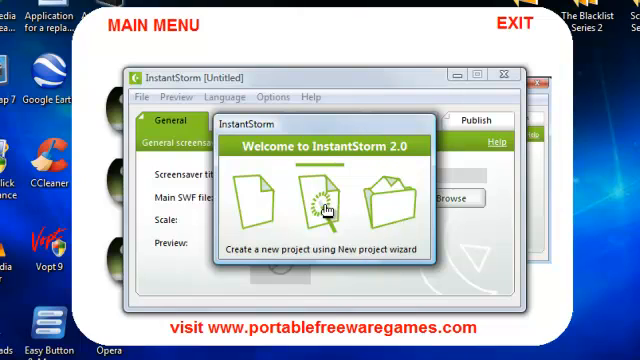
pyautogui.click(324, 196)
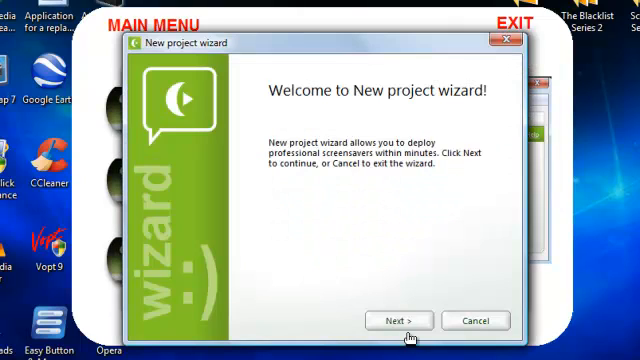
# Step: Name the new screensaver project YOUTUBE DEMO in the wizard
pyautogui.click(400, 320)
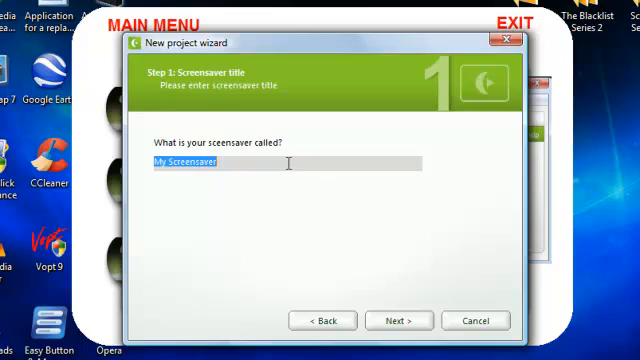
pyautogui.write('YOUTU')
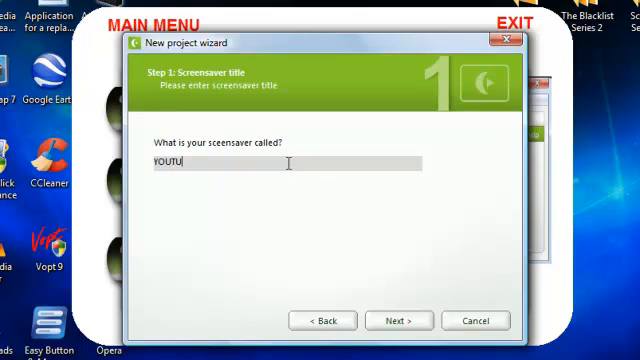
pyautogui.write('BE DEMO')
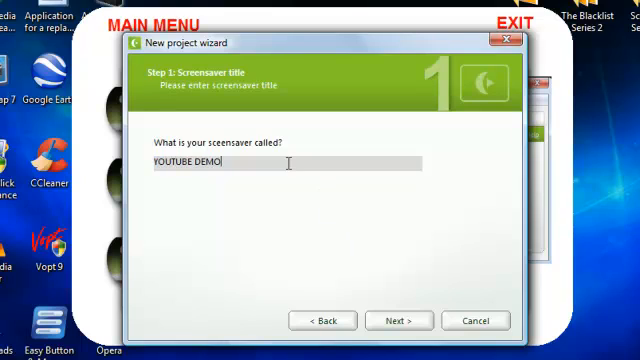
pyautogui.click(398, 320)
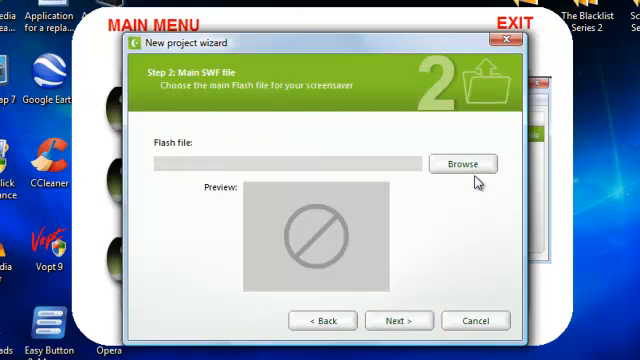
# Step: Choose the YOUTUBE DEMO SWF as the main file, keep installer defaults and finish the wizard
pyautogui.click(464, 164)
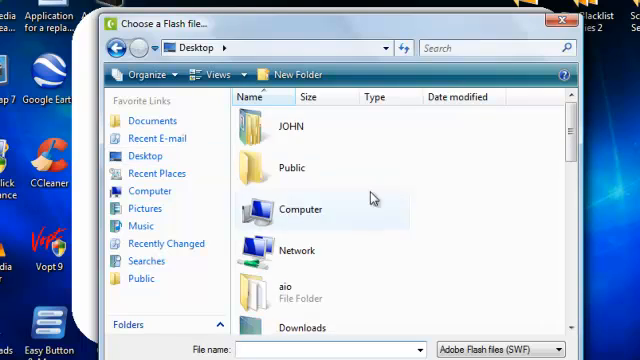
pyautogui.scroll(-3)
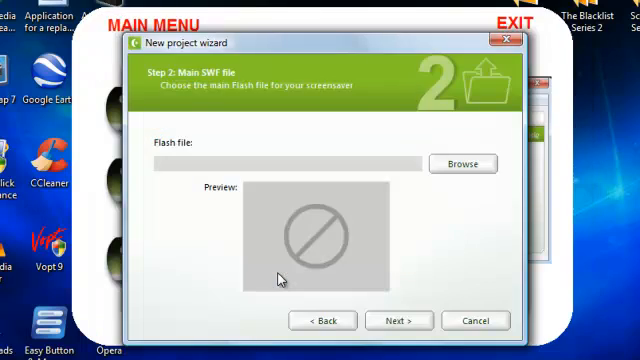
pyautogui.click(398, 320)
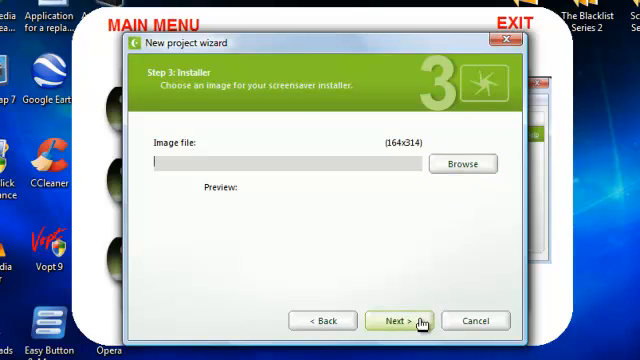
pyautogui.click(400, 320)
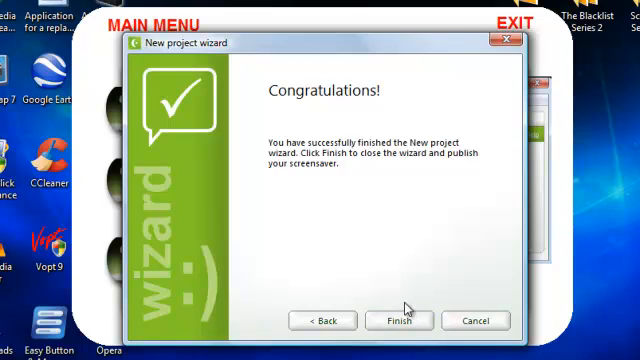
pyautogui.moveTo(398, 320)
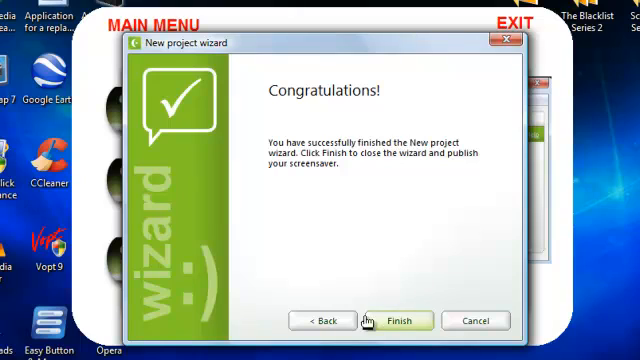
pyautogui.moveTo(400, 324)
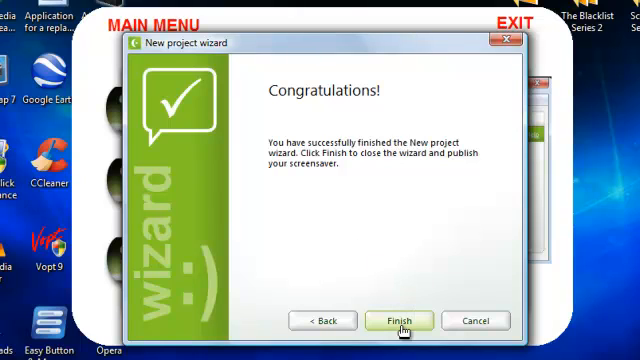
pyautogui.click(400, 320)
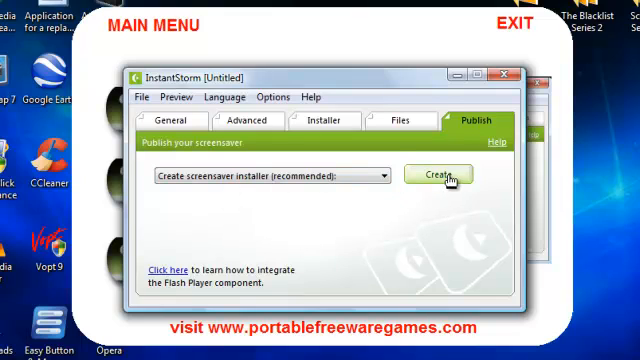
# Step: Create the screensaver installer as YOUTUBE DEMO on the desktop
pyautogui.click(436, 176)
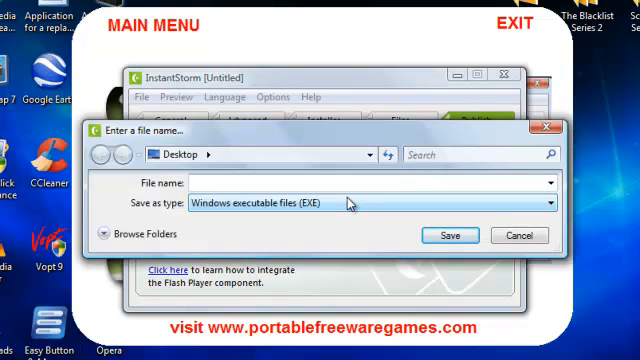
pyautogui.write('YOU')
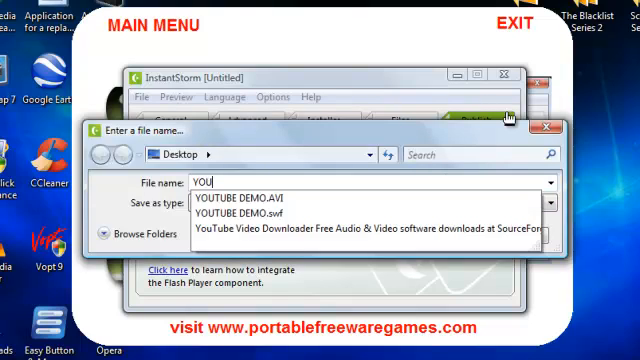
pyautogui.write('TUBE')
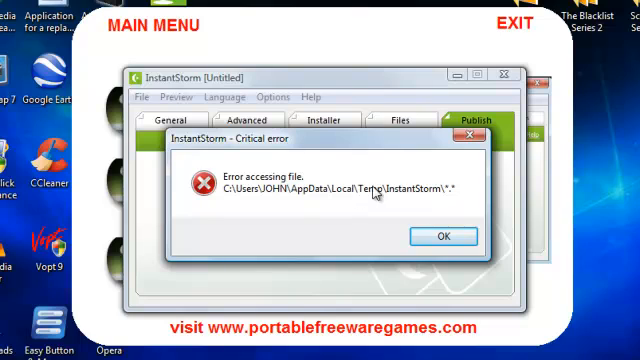
pyautogui.moveTo(416, 206)
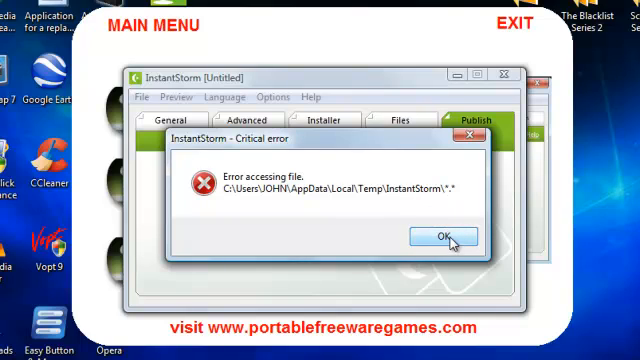
# Step: Dismiss the file access error and close InstantStorm without saving the project
pyautogui.click(444, 236)
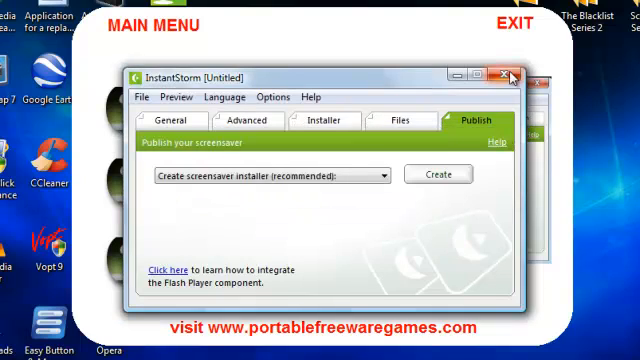
pyautogui.click(508, 76)
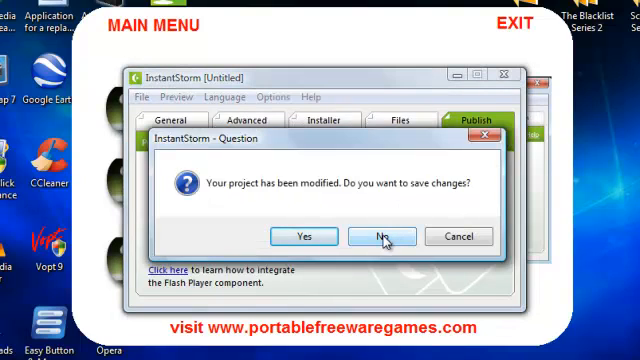
pyautogui.click(378, 236)
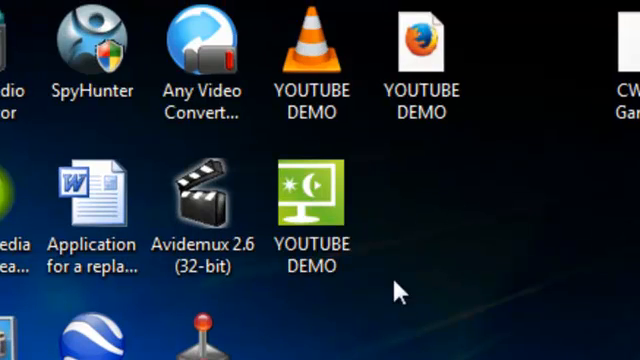
# Step: Run the YOUTUBE DEMO installer from the desktop through Continue and Finish
pyautogui.click(312, 200)
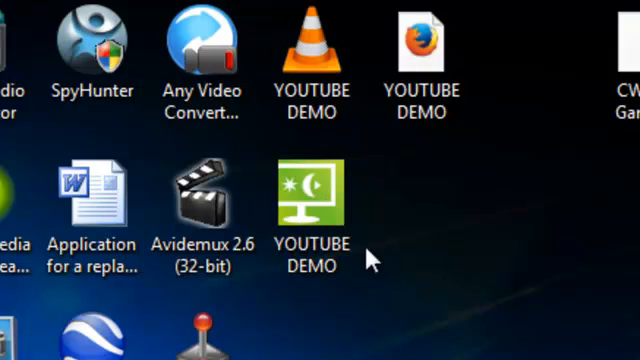
pyautogui.click(310, 200)
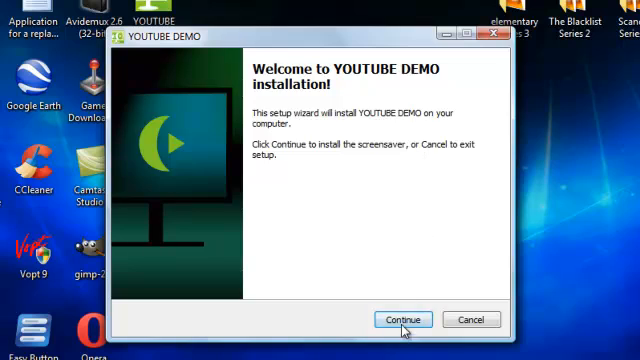
pyautogui.click(402, 320)
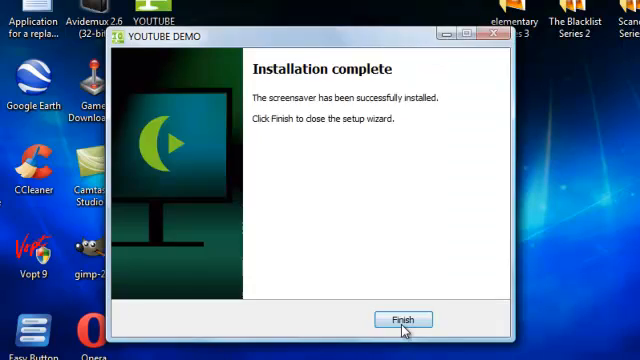
pyautogui.click(402, 320)
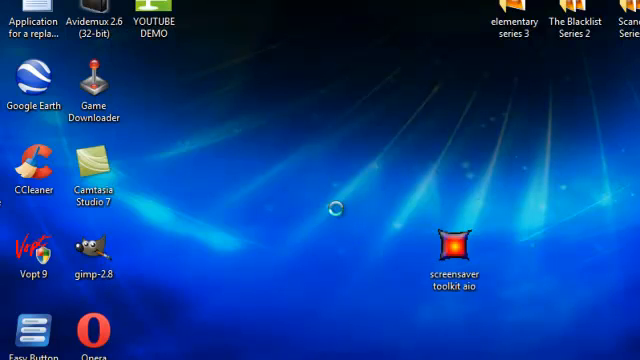
# Step: Select Youtube demo as the screen saver in Personalization's Screen Saver Settings
pyautogui.rightClick(330, 208)
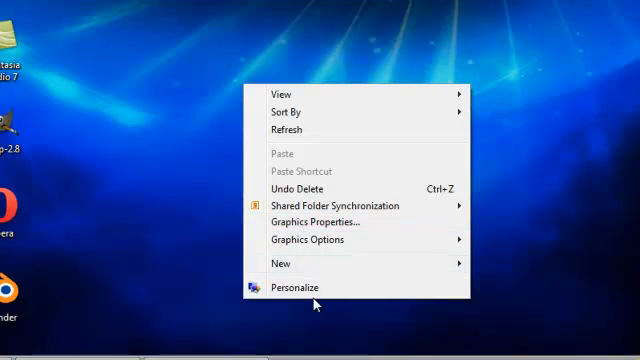
pyautogui.click(296, 288)
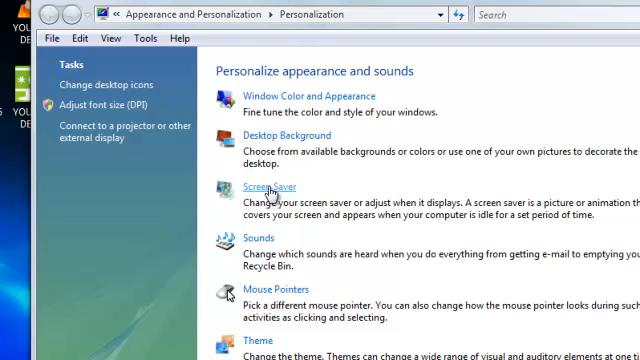
pyautogui.click(260, 188)
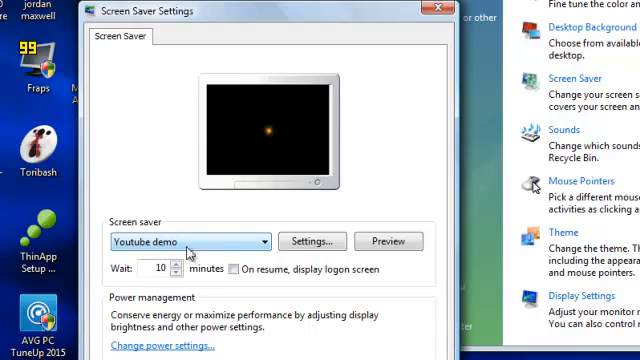
pyautogui.click(388, 240)
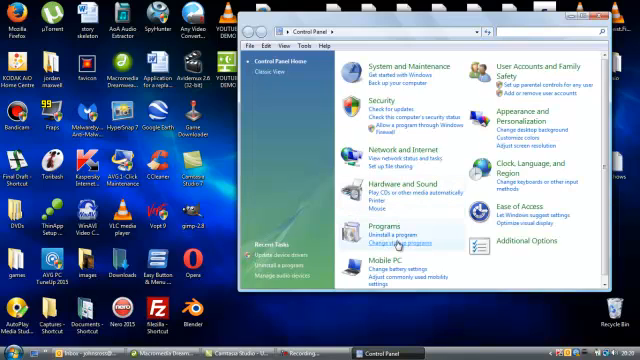
# Step: Show the Programs and Features list of installed programs in Control Panel
pyautogui.click(376, 228)
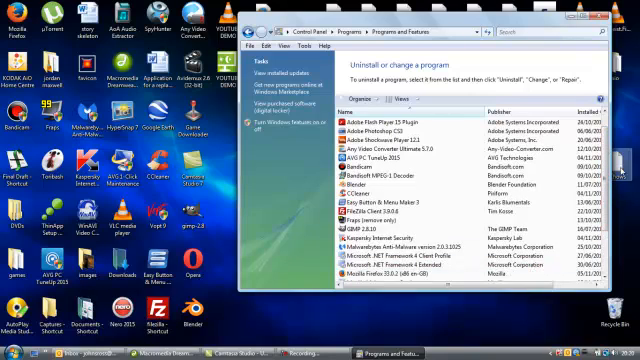
pyautogui.scroll(-3)
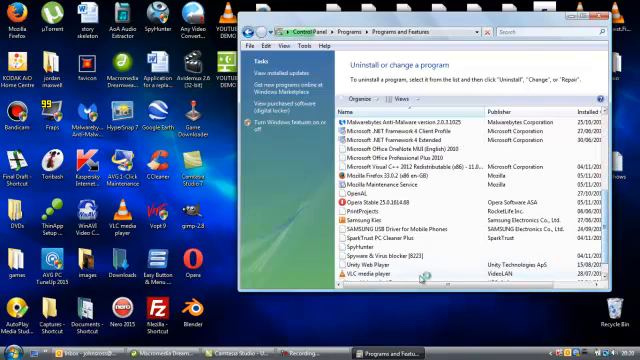